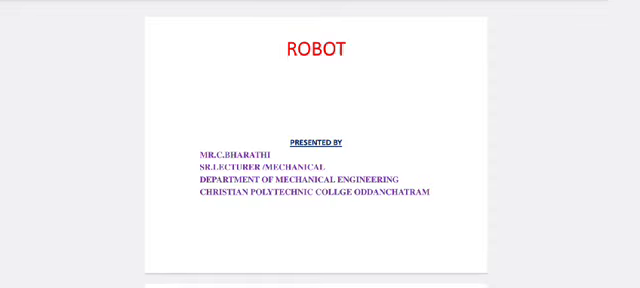
scroll("down", 3)
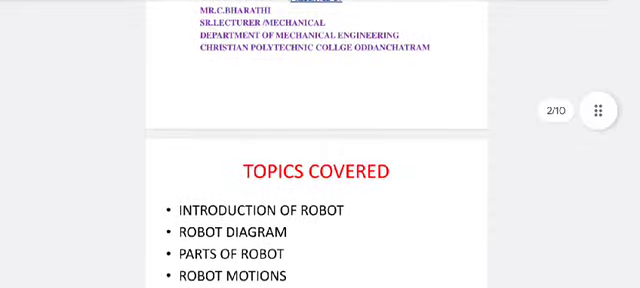
scroll("down", 3)
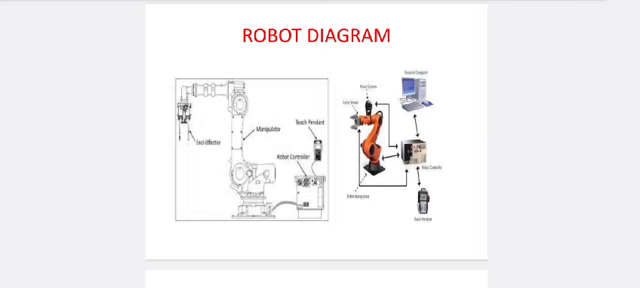
scroll("down", 3)
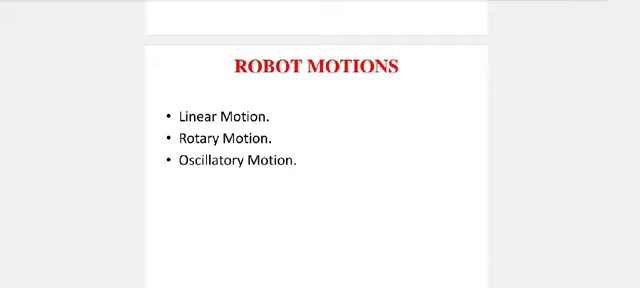
scroll("down", 3)
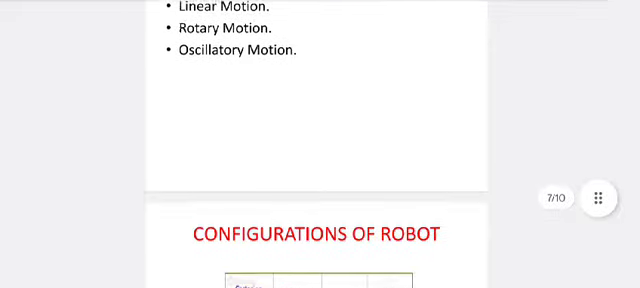
scroll("down", 3)
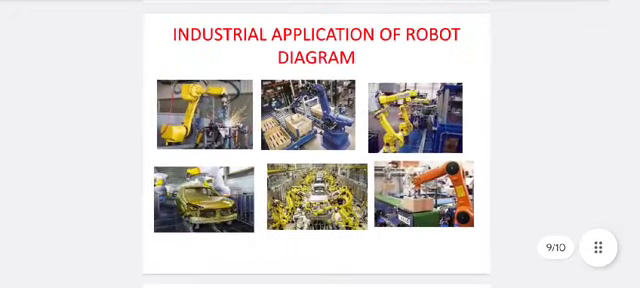
scroll("down", 3)
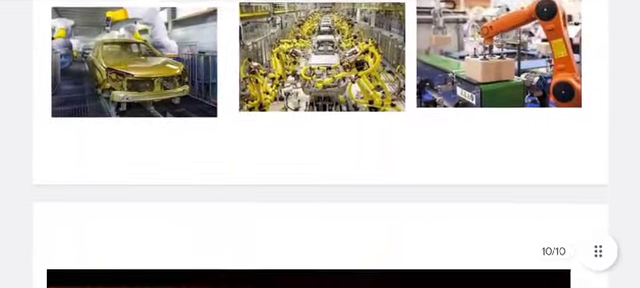